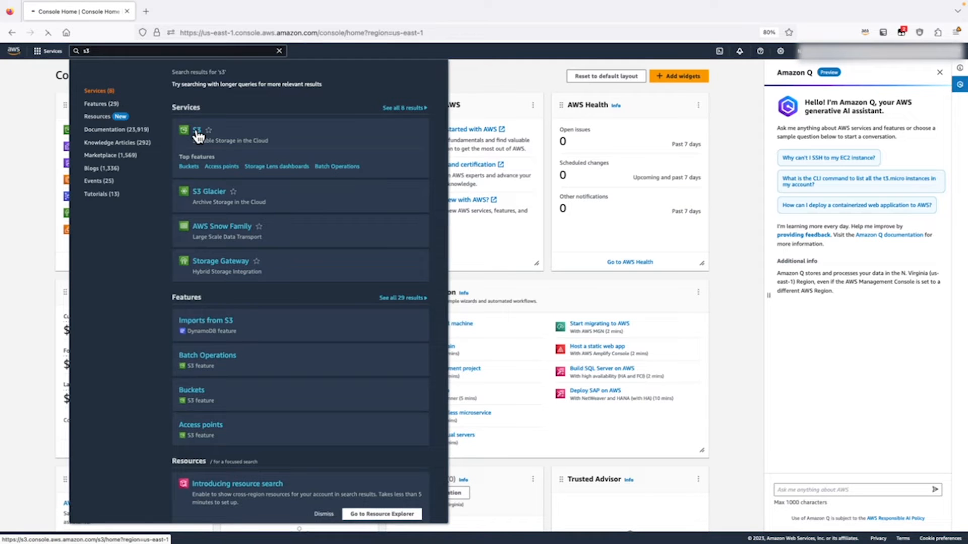
Step: Go to the Amazon S3 service and start creating a new bucket
left_click(198, 130)
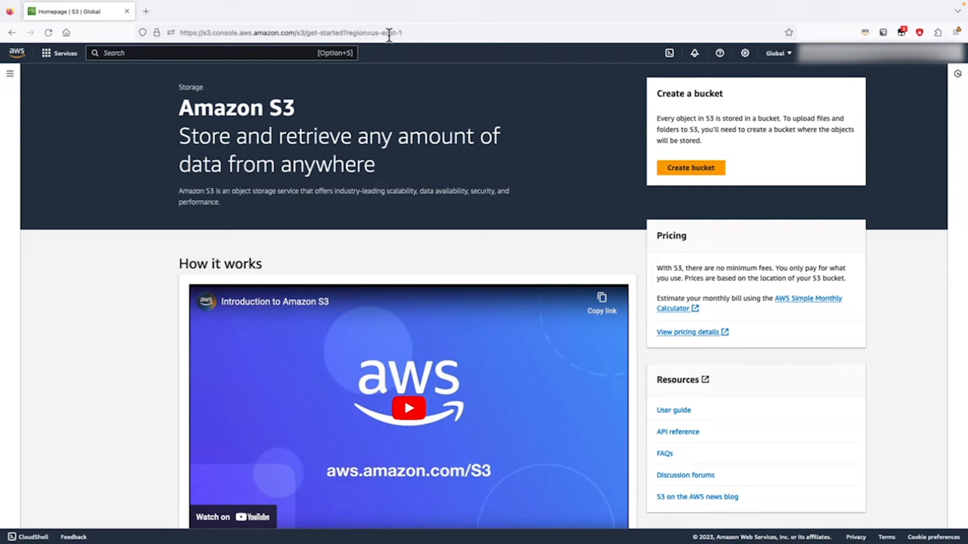
left_click(690, 168)
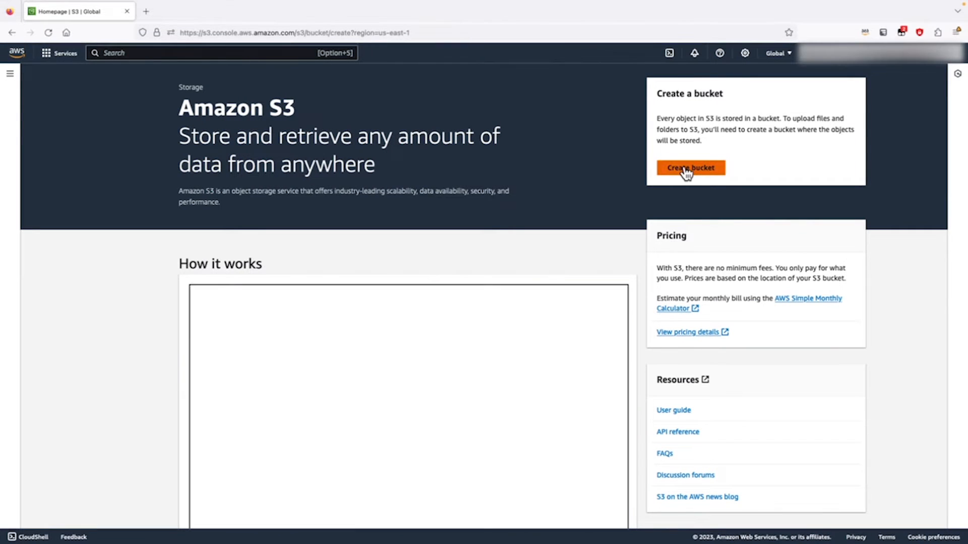
Step: Name the new bucket gettingstartedwiths3demo123 in the Create bucket form
left_click(690, 167)
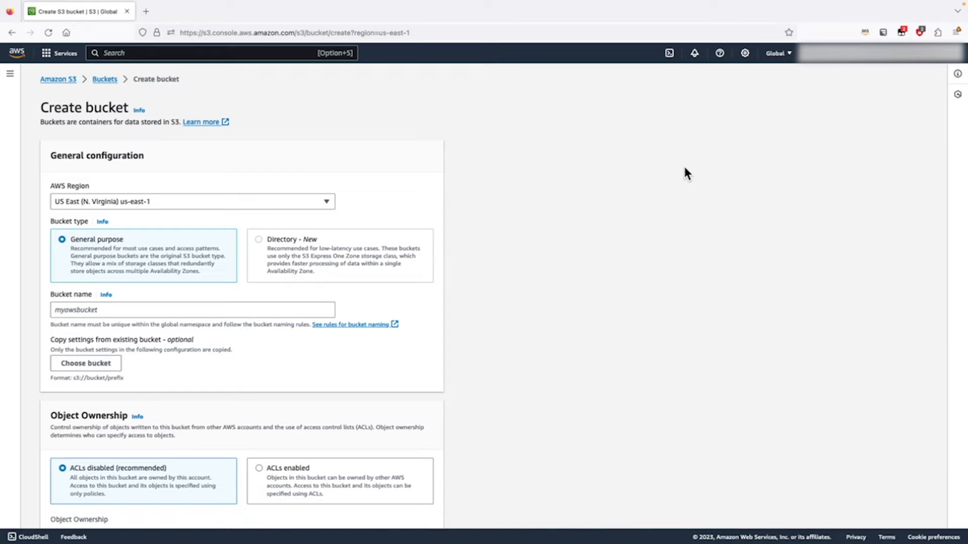
left_click(192, 310)
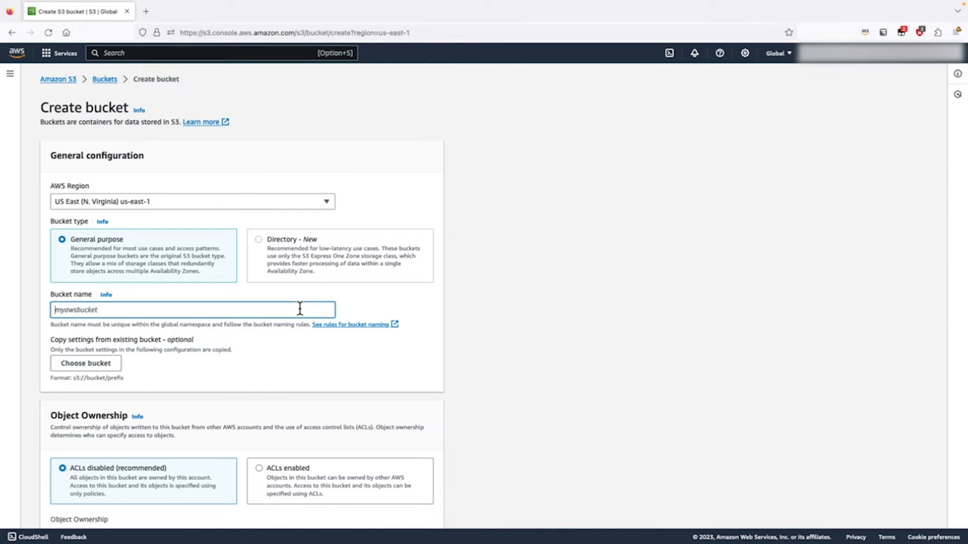
type("gettingstartedwiths3demo")
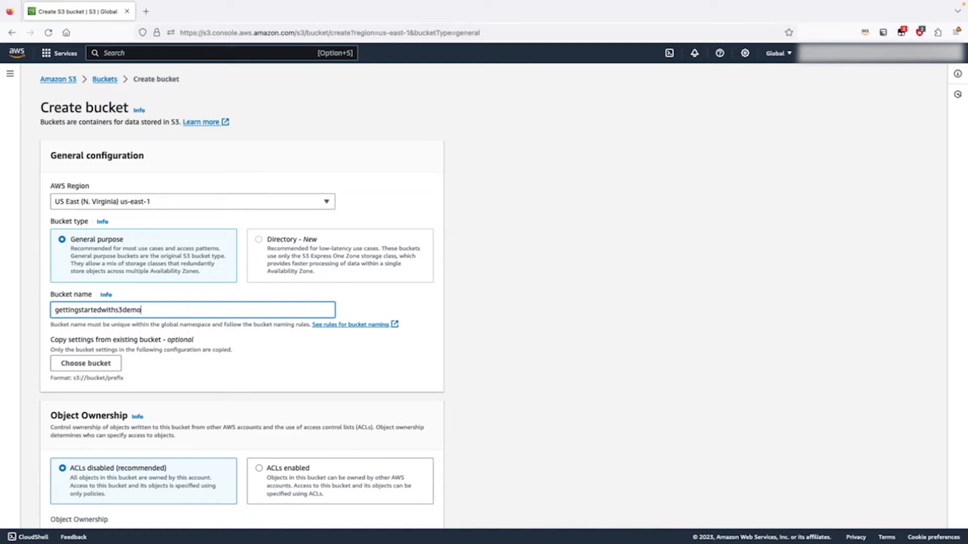
type("1")
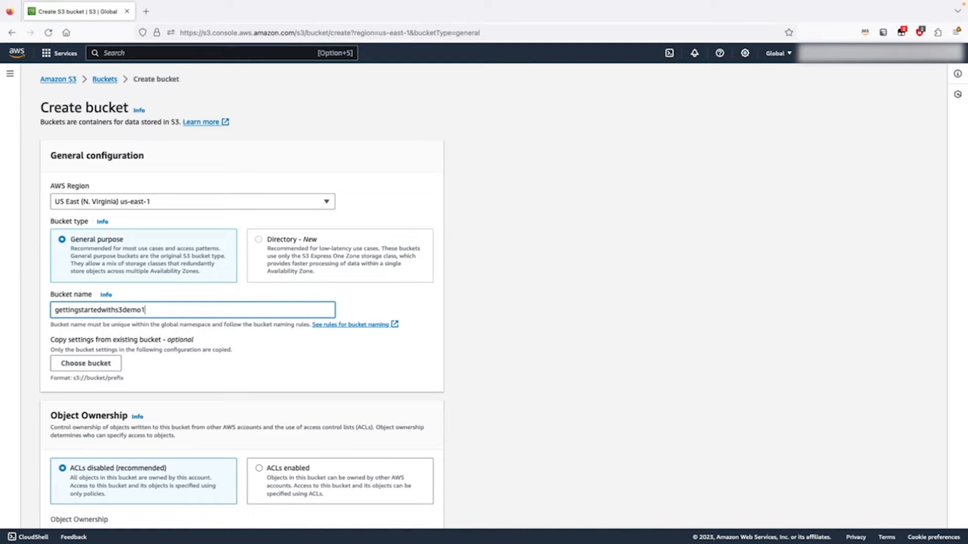
type("123")
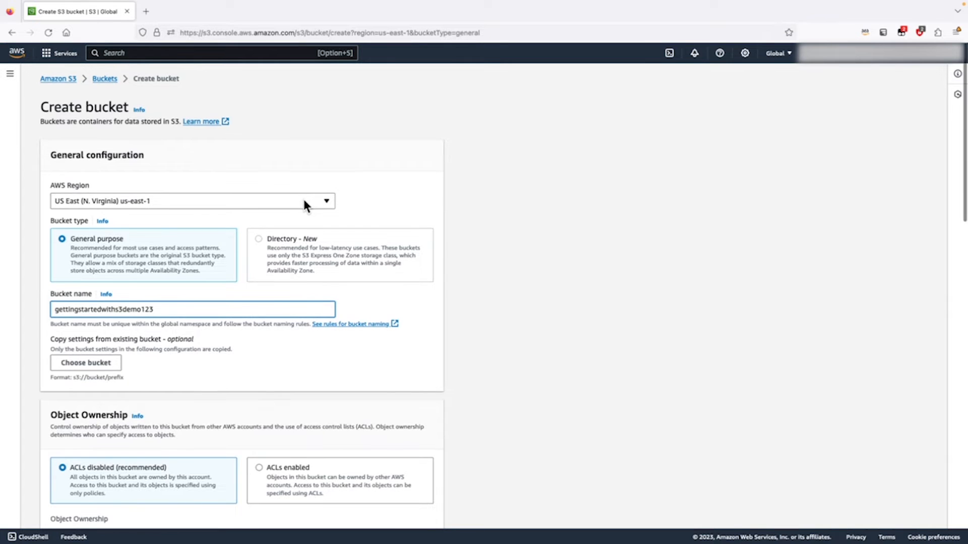
Step: Review access and encryption defaults and expand Advanced settings, leaving Object Lock disabled
scroll("down", 3)
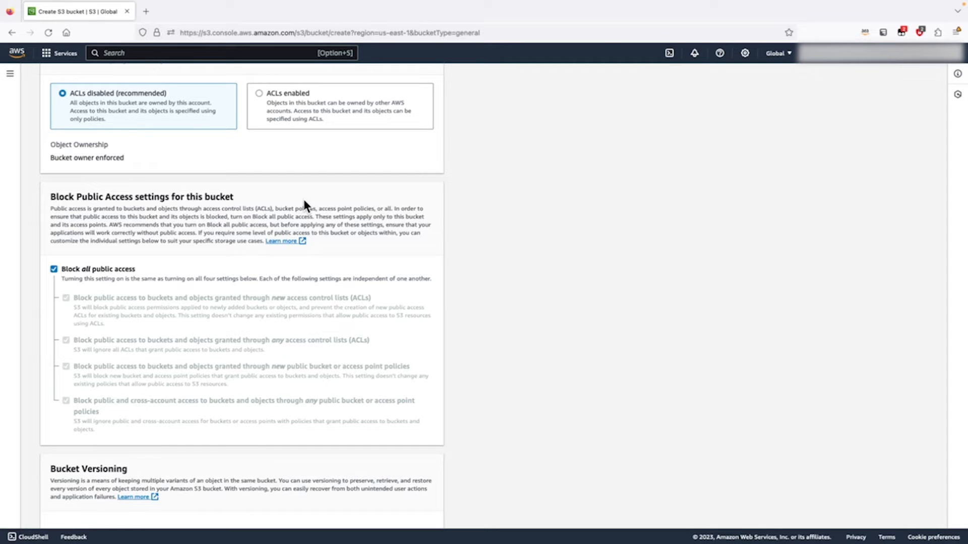
mouse_move(241, 307)
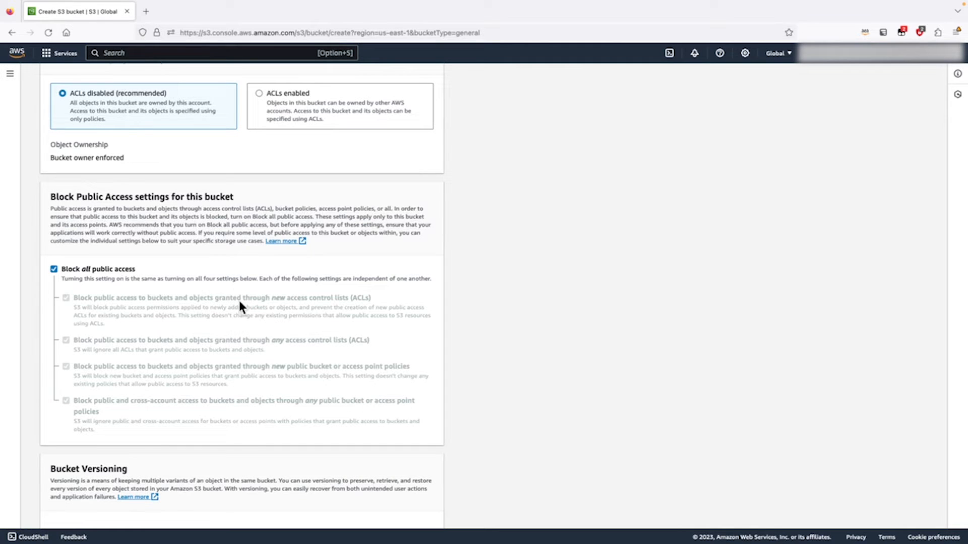
scroll("down", 3)
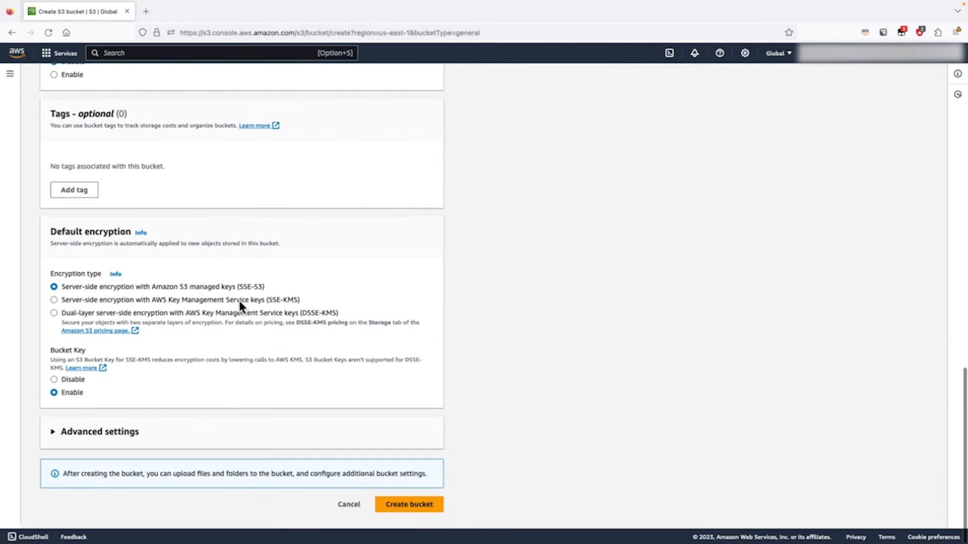
left_click(99, 431)
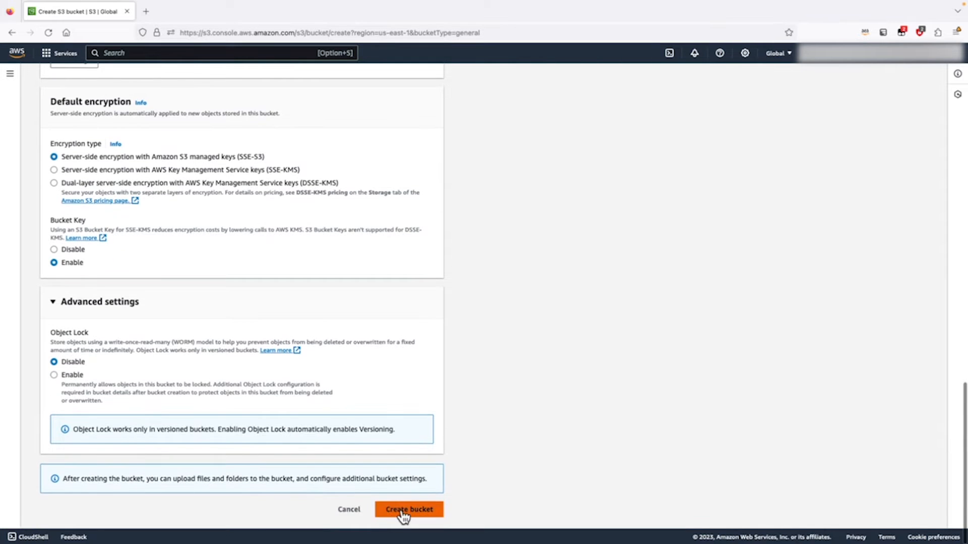
Step: Create the gettingstartedwiths3demo123 bucket and open its empty objects list
left_click(409, 509)
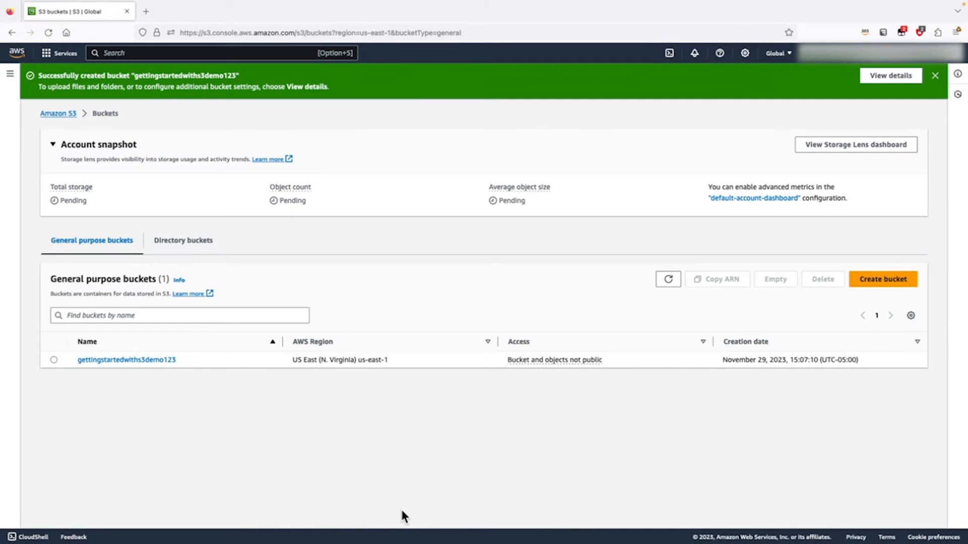
mouse_move(321, 307)
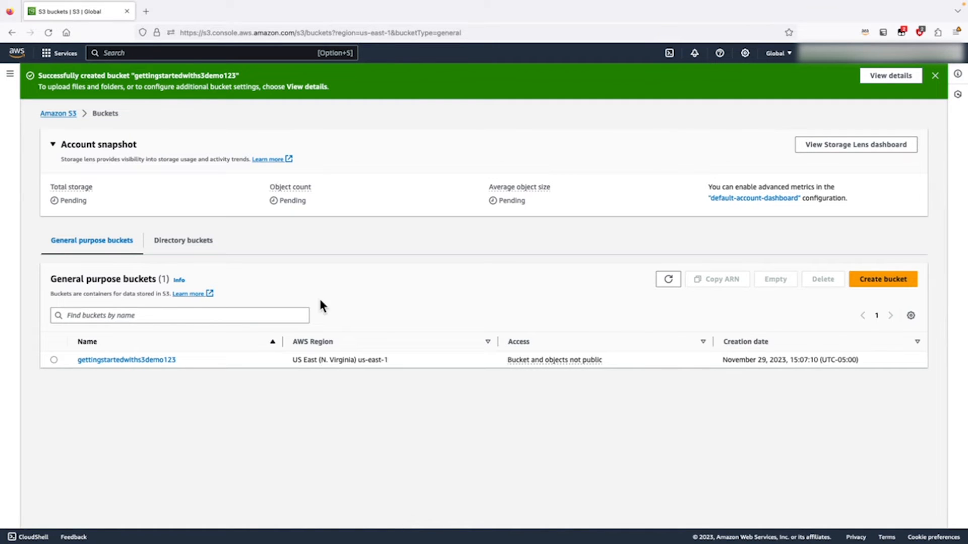
left_click(126, 360)
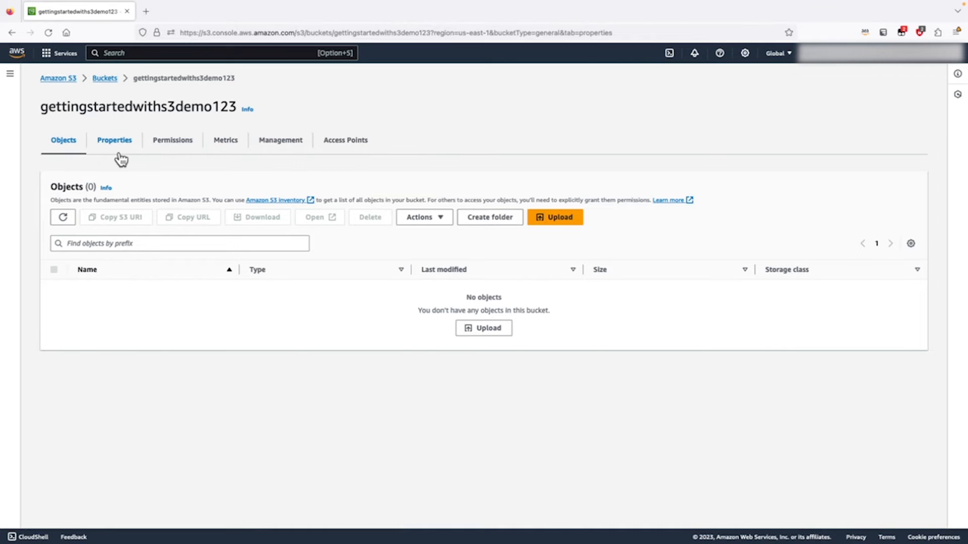
left_click(114, 140)
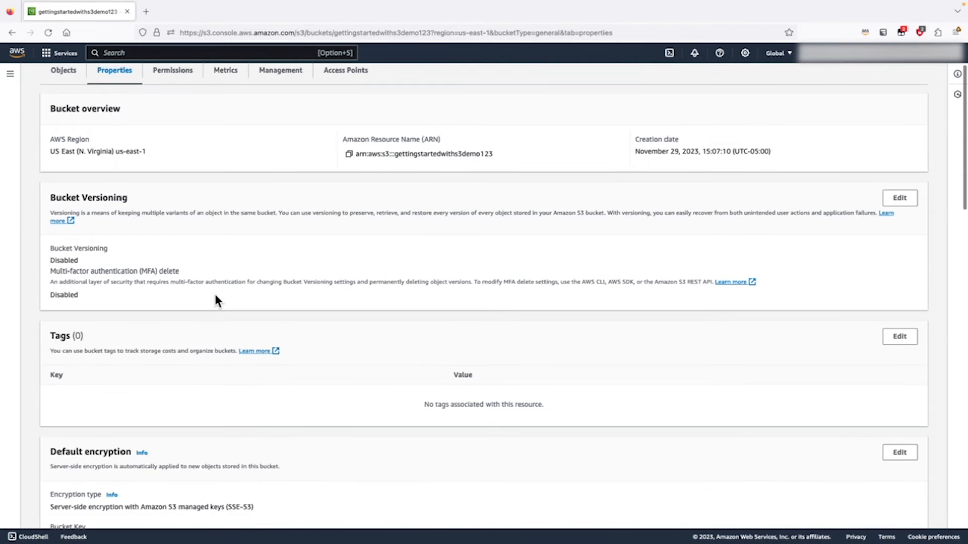
scroll("down", 3)
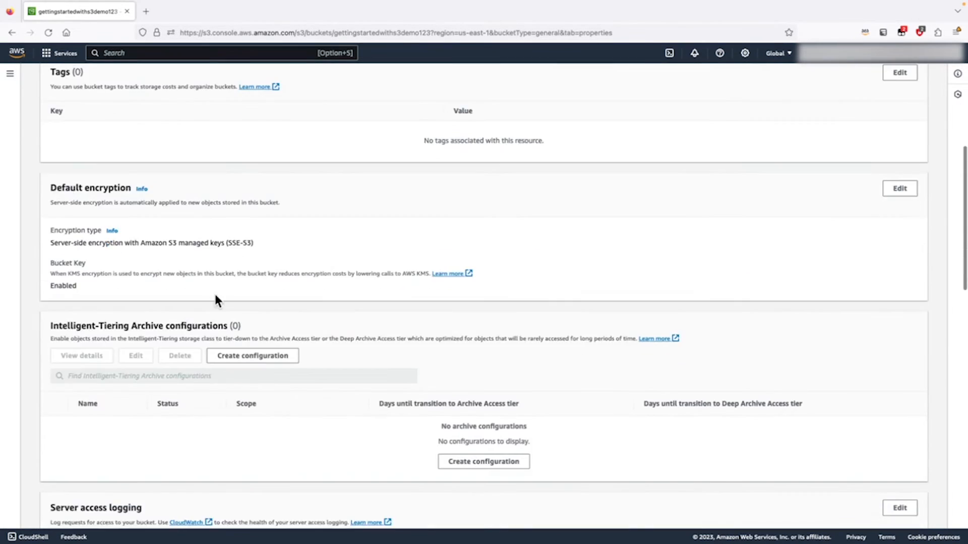
scroll("down", 3)
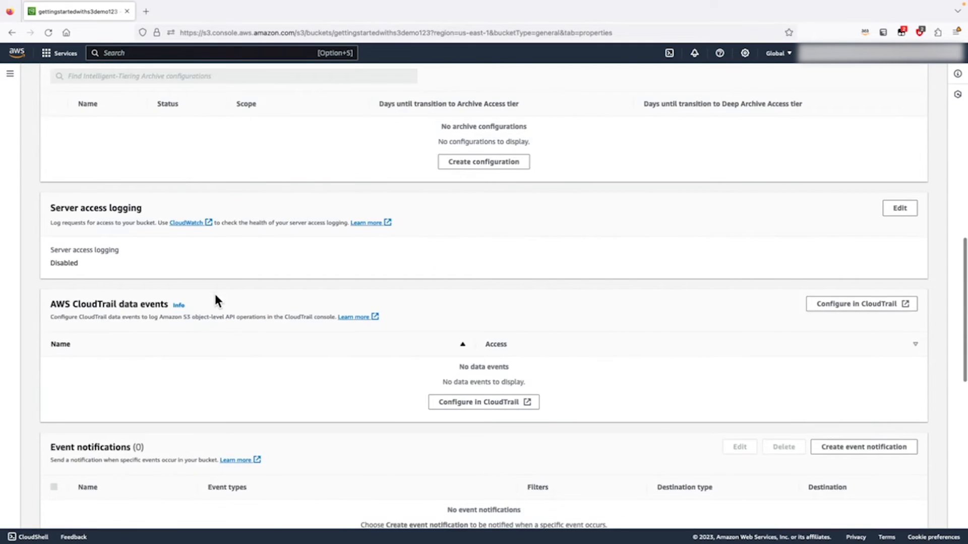
scroll("down", 3)
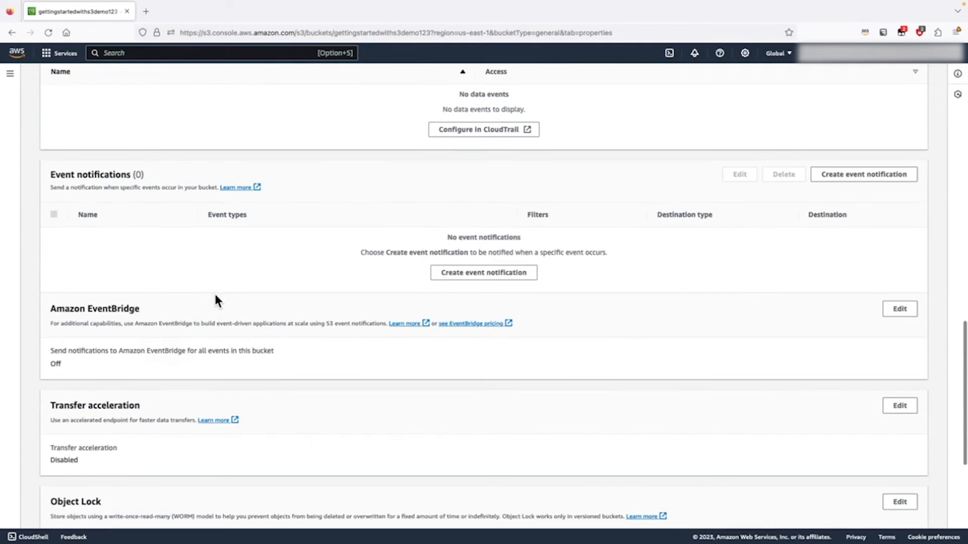
scroll("down", 3)
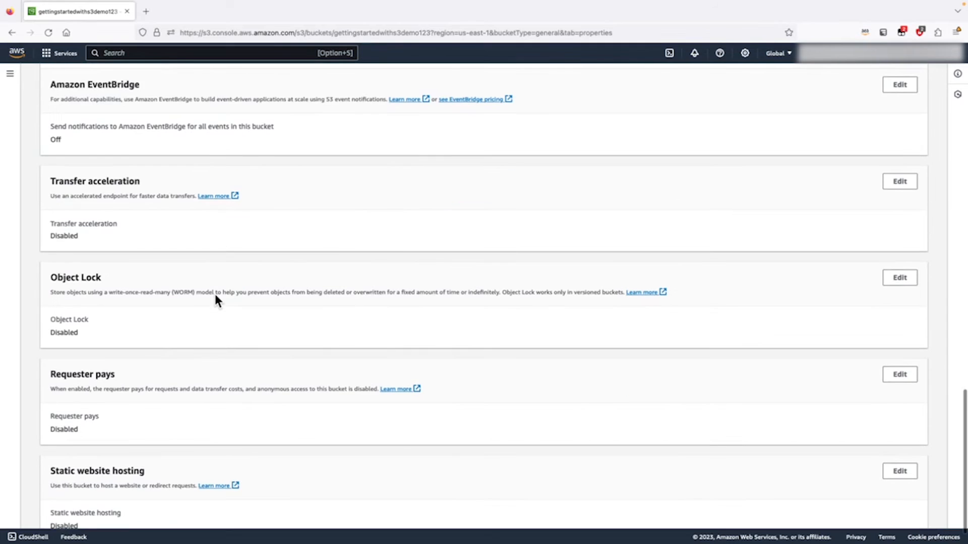
scroll("down", 3)
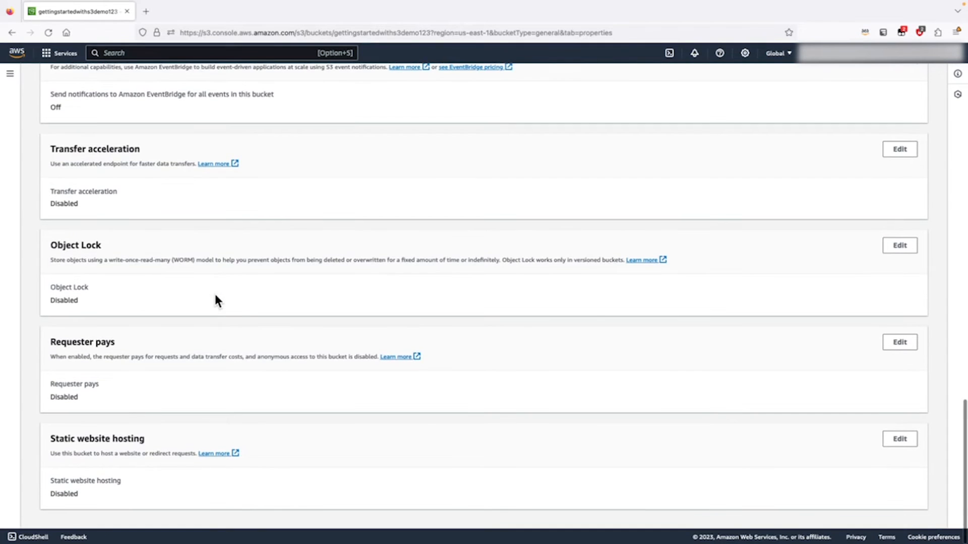
scroll("up", 3)
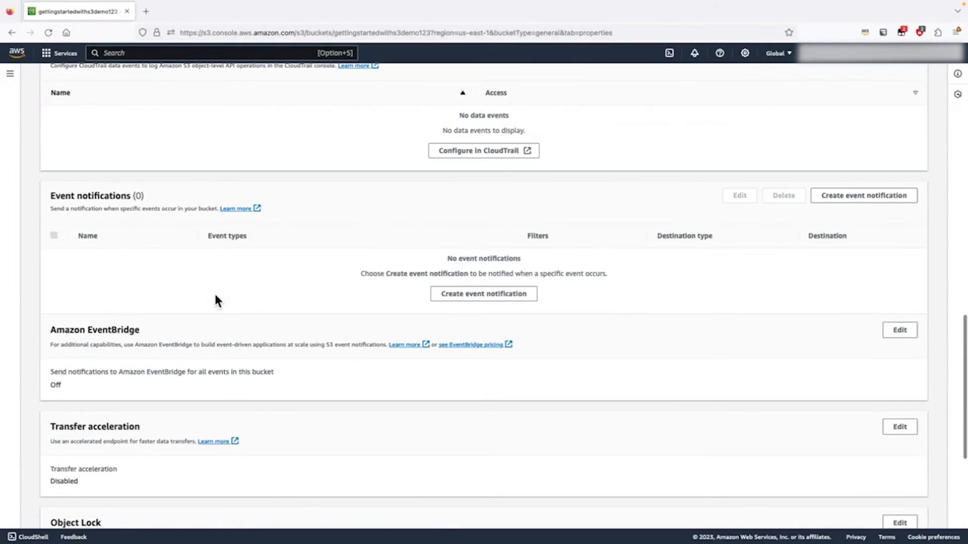
scroll("up", 3)
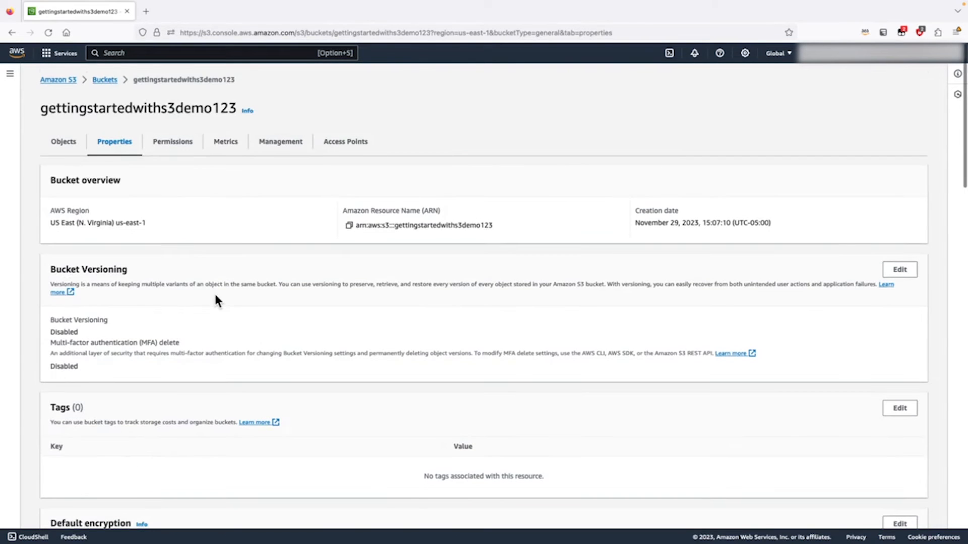
left_click(63, 141)
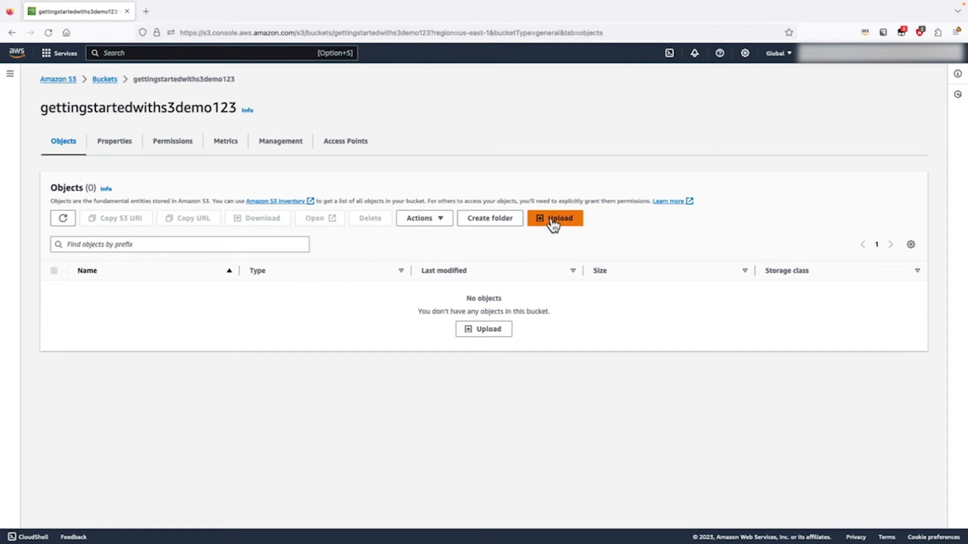
Step: Add aws_photo.png from the computer to the bucket's upload queue
left_click(553, 218)
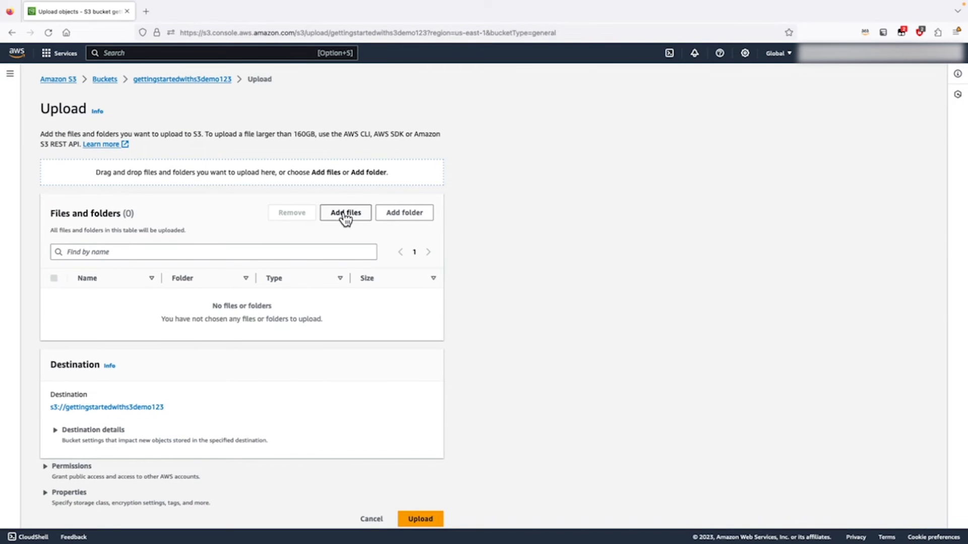
left_click(344, 212)
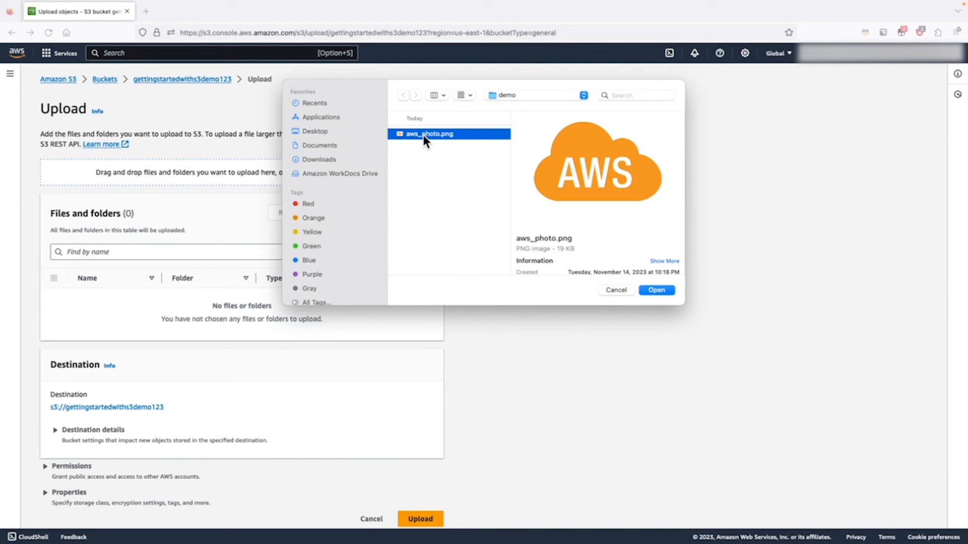
left_click(656, 291)
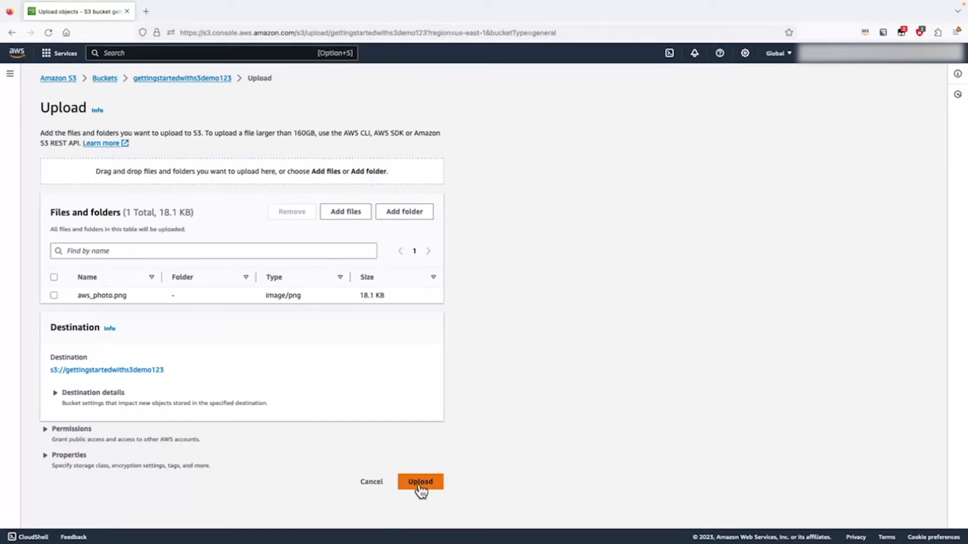
Step: Upload the queued aws_photo.png and open its object details page
left_click(420, 481)
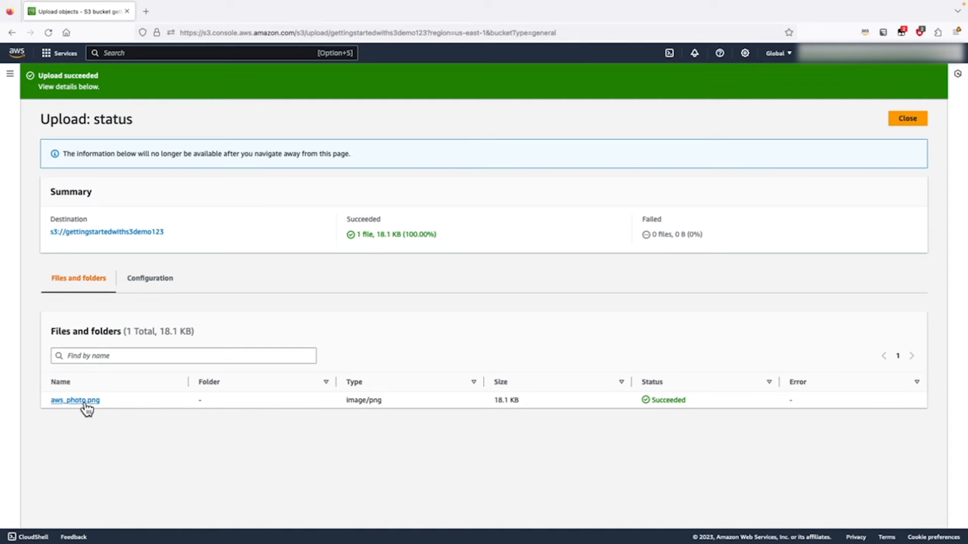
mouse_move(75, 399)
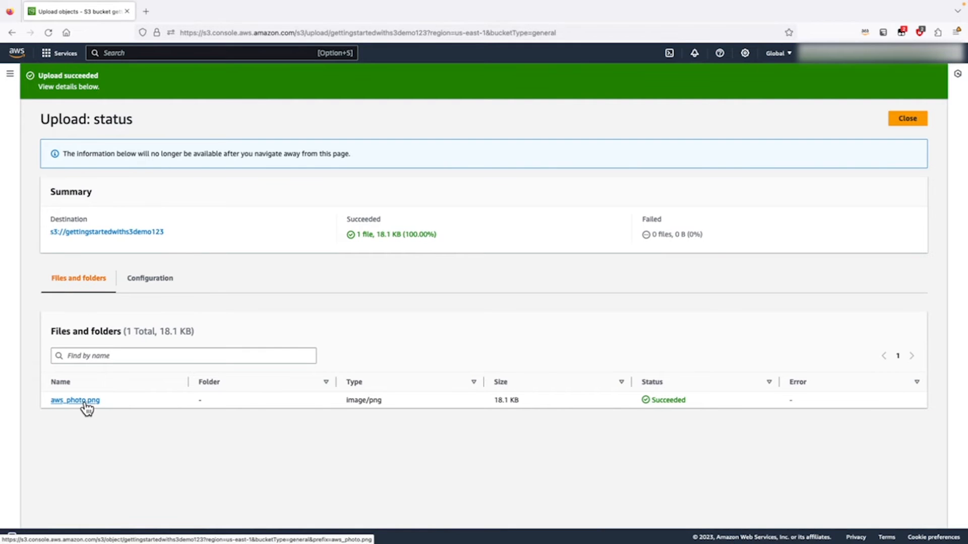
left_click(74, 400)
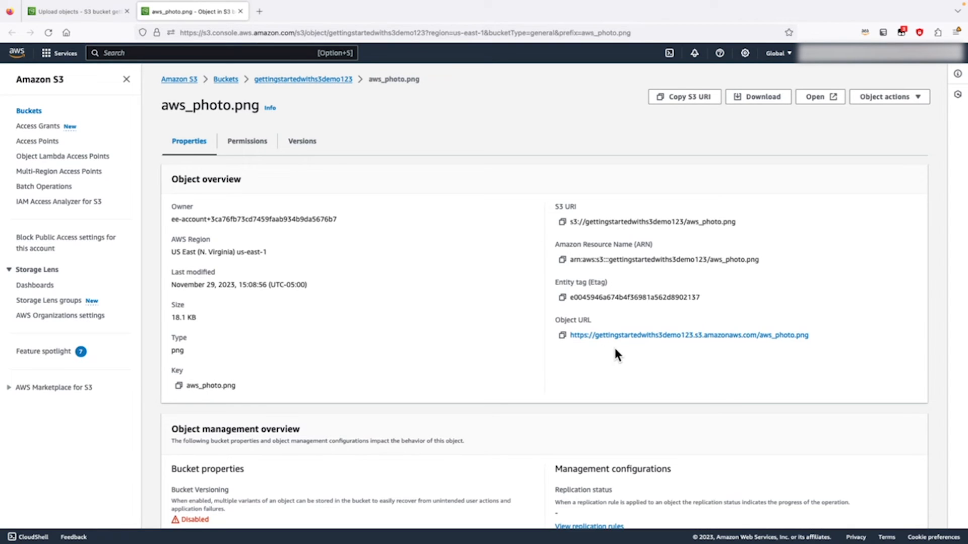
Step: Load aws_photo.png via its object URL (Access Denied) and return to the upload status page
left_click(688, 336)
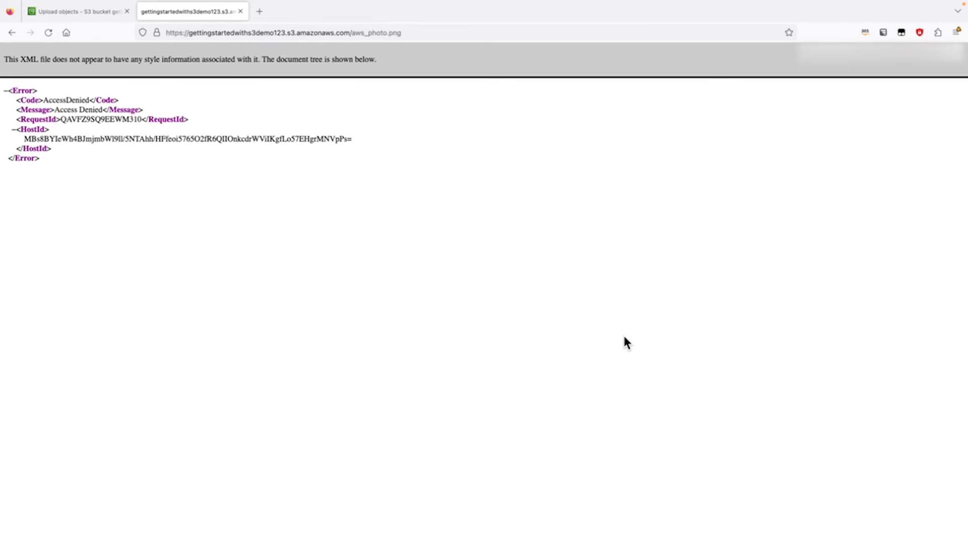
left_click(74, 12)
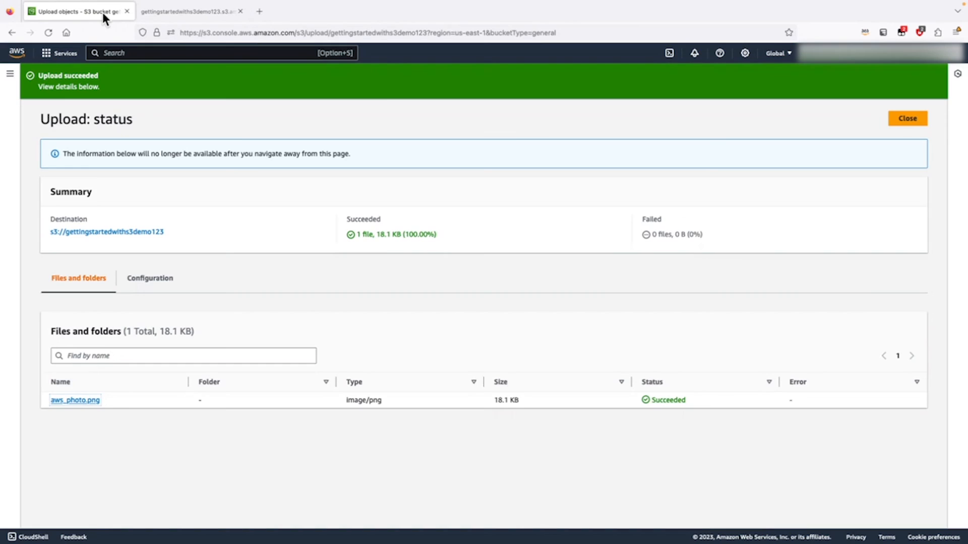
mouse_move(77, 11)
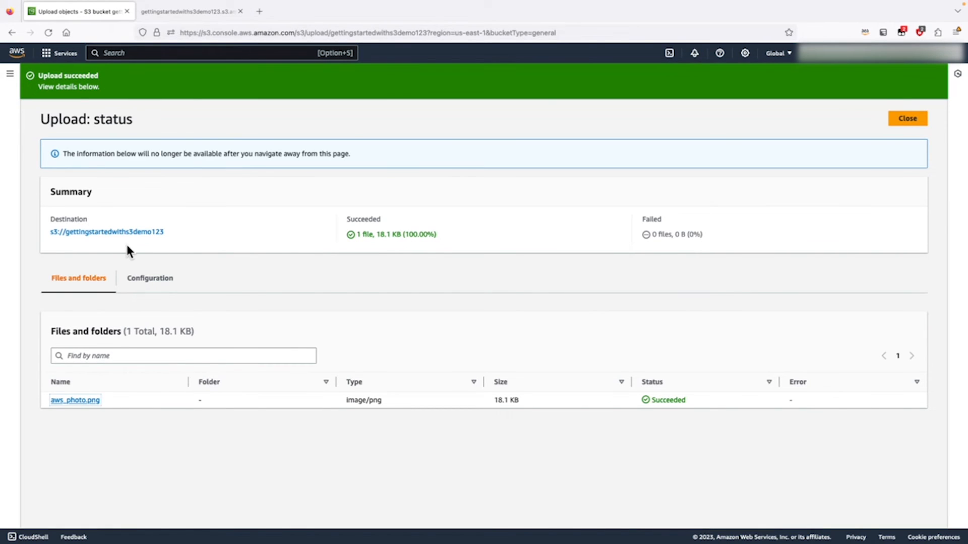
Step: Open the aws_photo.png object details from the Files and folders table
left_click(74, 399)
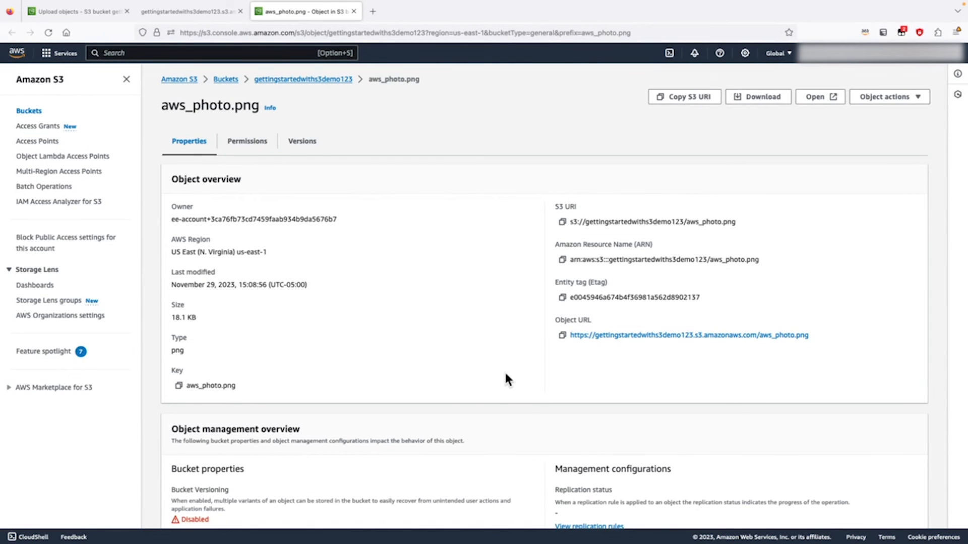
mouse_move(832, 102)
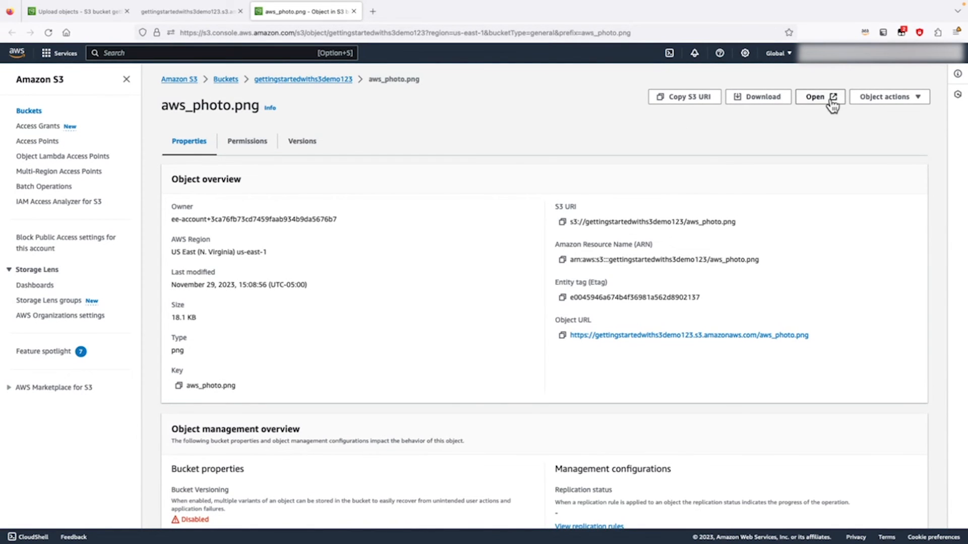
Step: View the uploaded AWS cloud photo in a new tab using Open
left_click(816, 96)
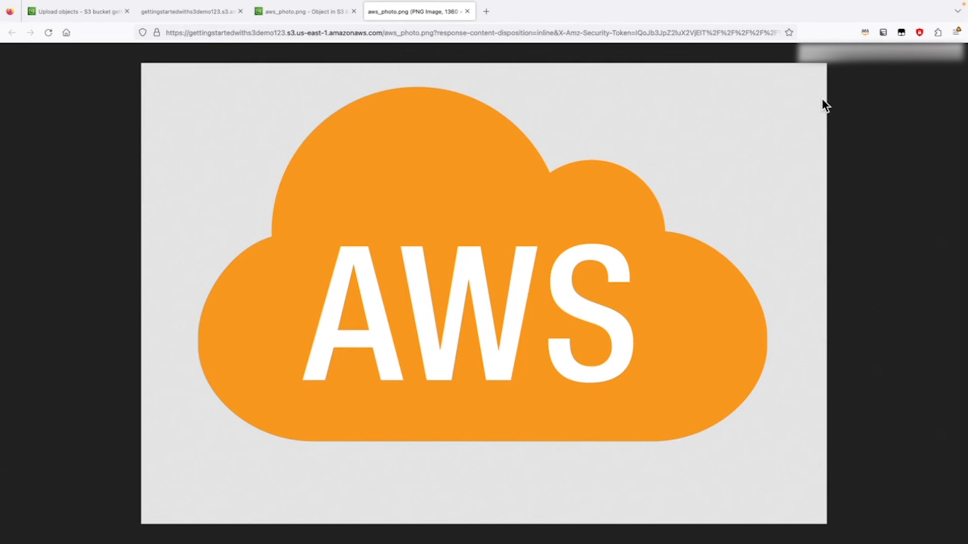
mouse_move(804, 111)
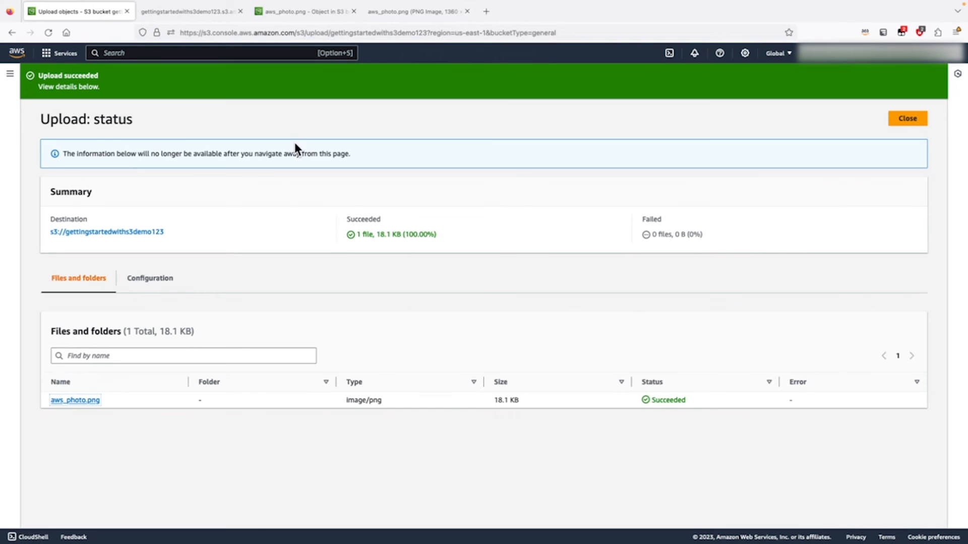
mouse_move(437, 329)
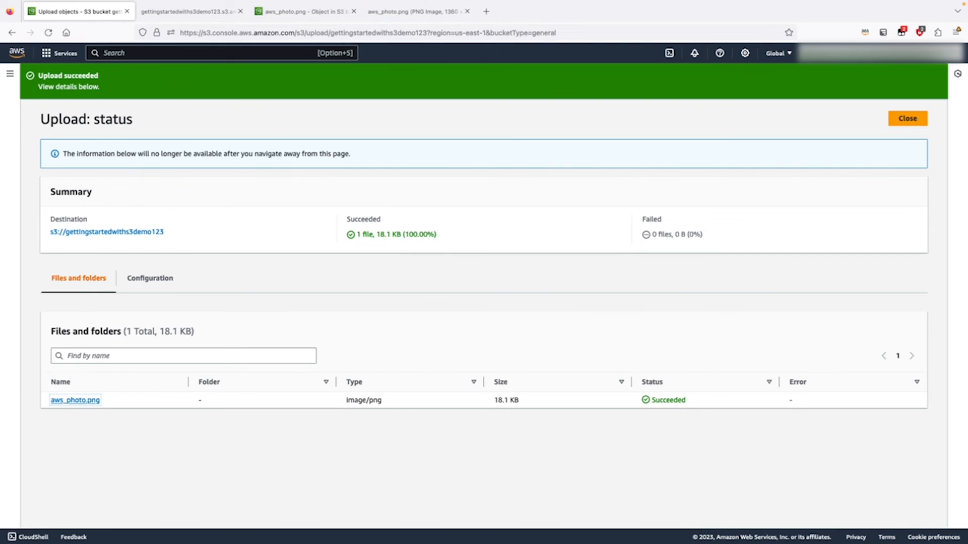
mouse_move(882, 187)
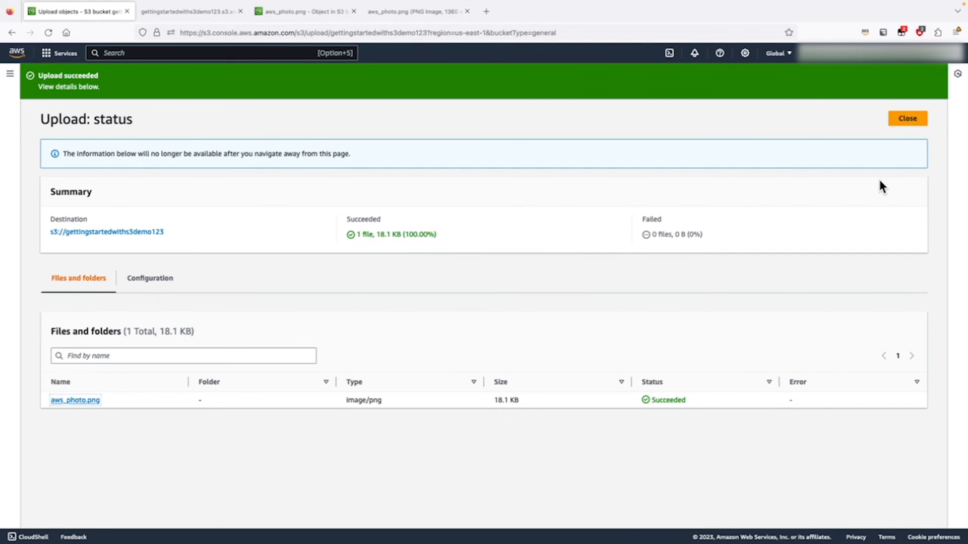
Step: Return to the Buckets list, select gettingstartedwiths3demo123 and start deleting it
left_click(906, 118)
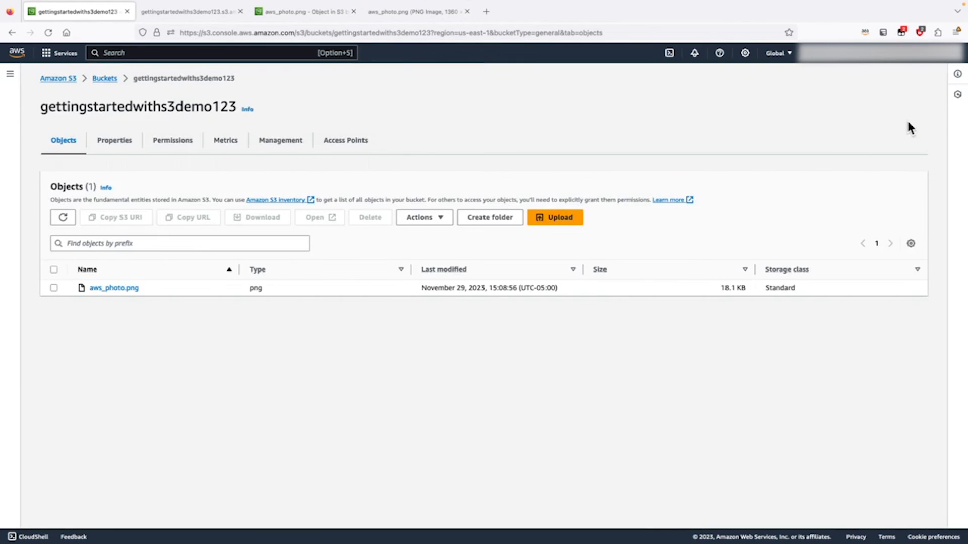
left_click(105, 79)
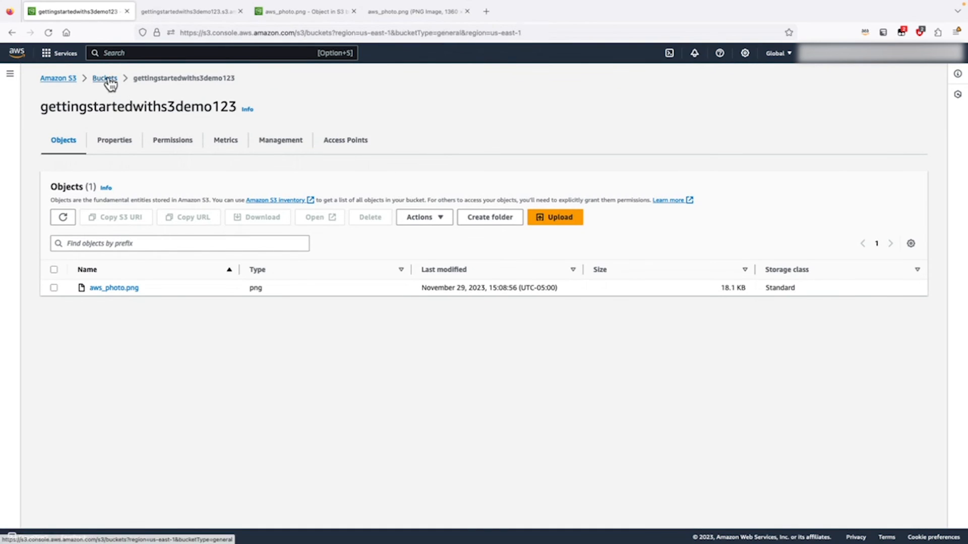
left_click(104, 78)
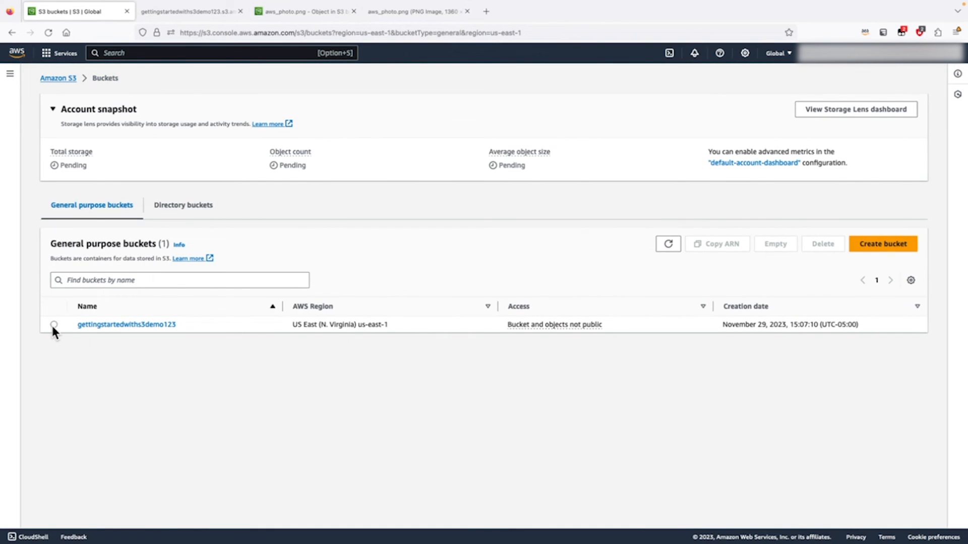
left_click(53, 325)
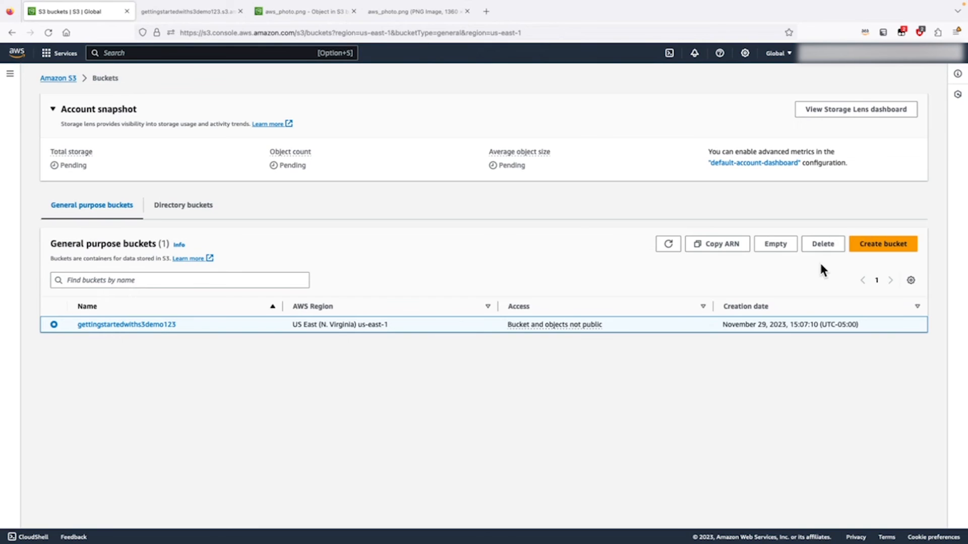
left_click(822, 243)
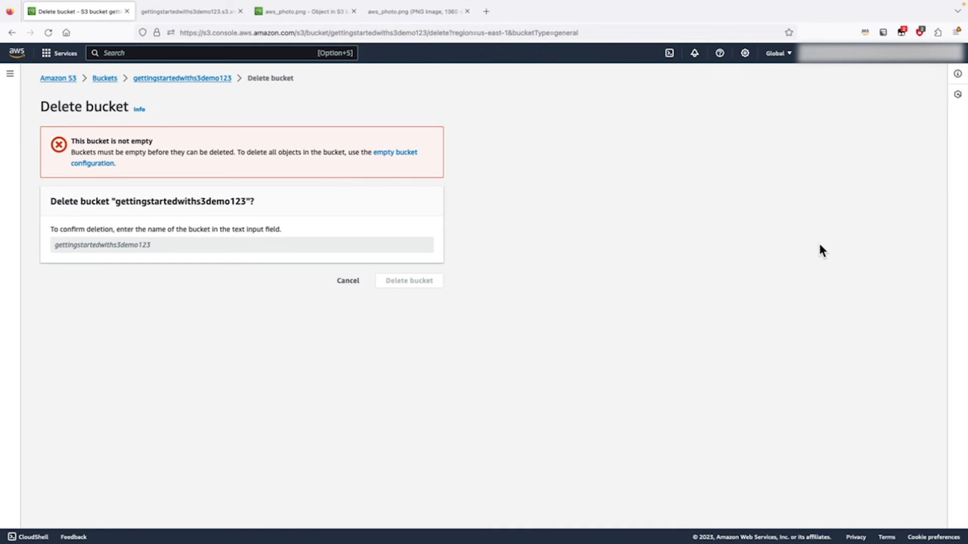
mouse_move(229, 236)
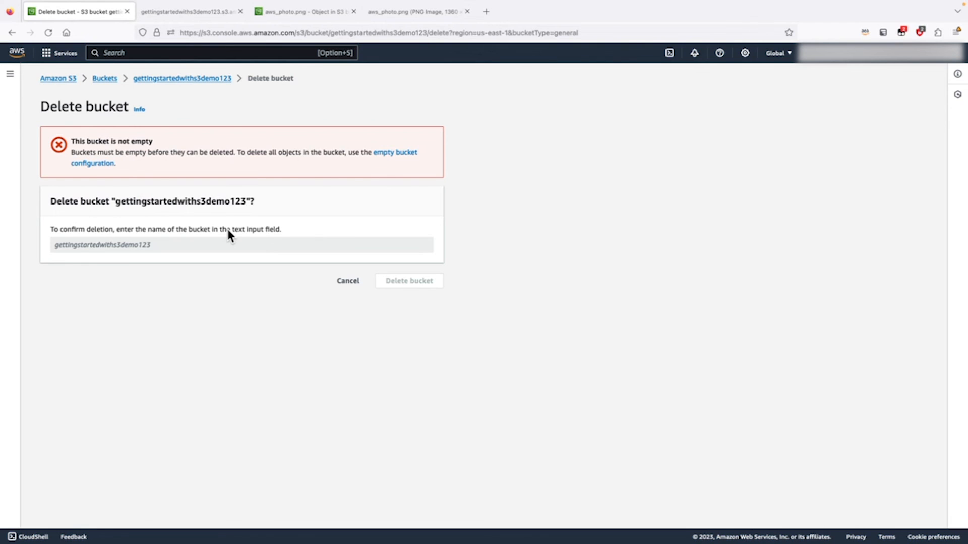
mouse_move(402, 154)
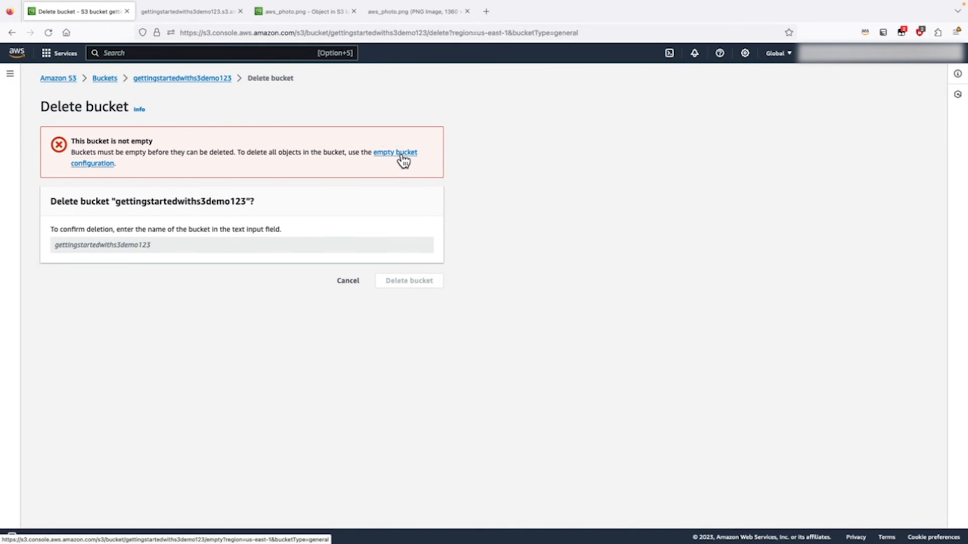
Step: Empty the gettingstartedwiths3demo123 bucket by confirming with 'permanently delete'
left_click(394, 152)
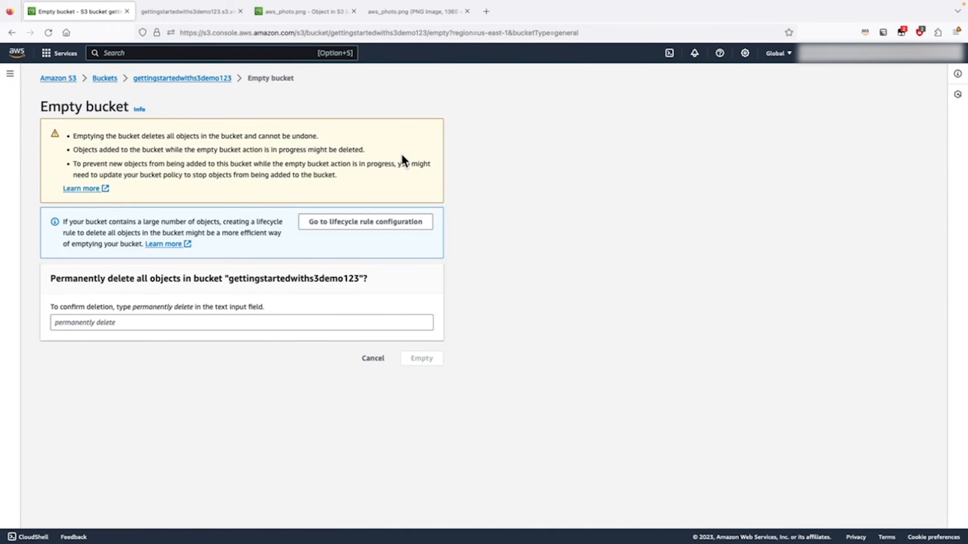
left_click(241, 322)
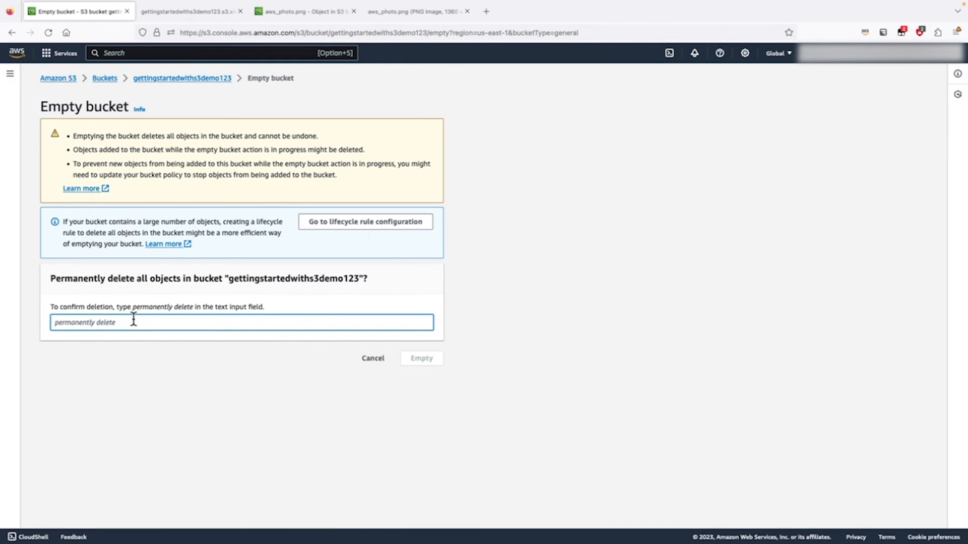
type("p")
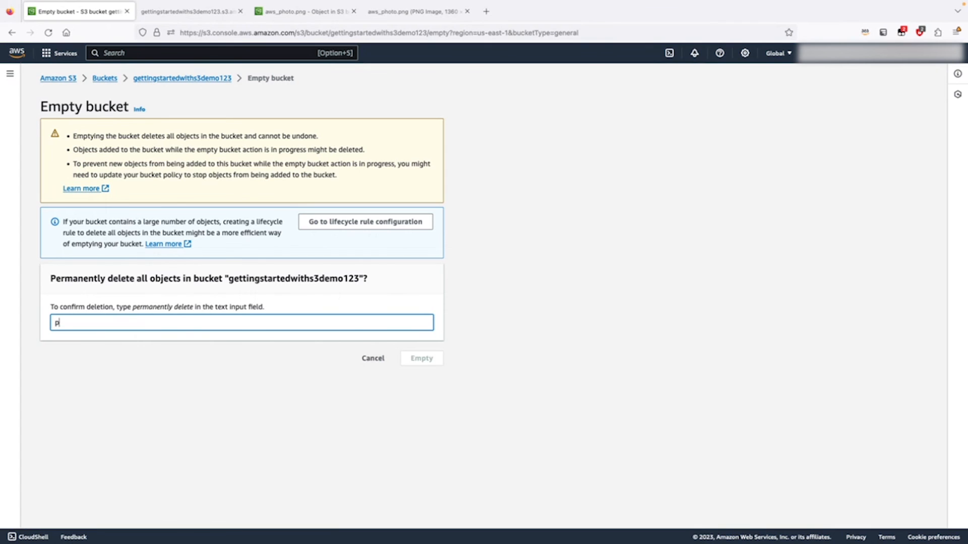
type("ermane")
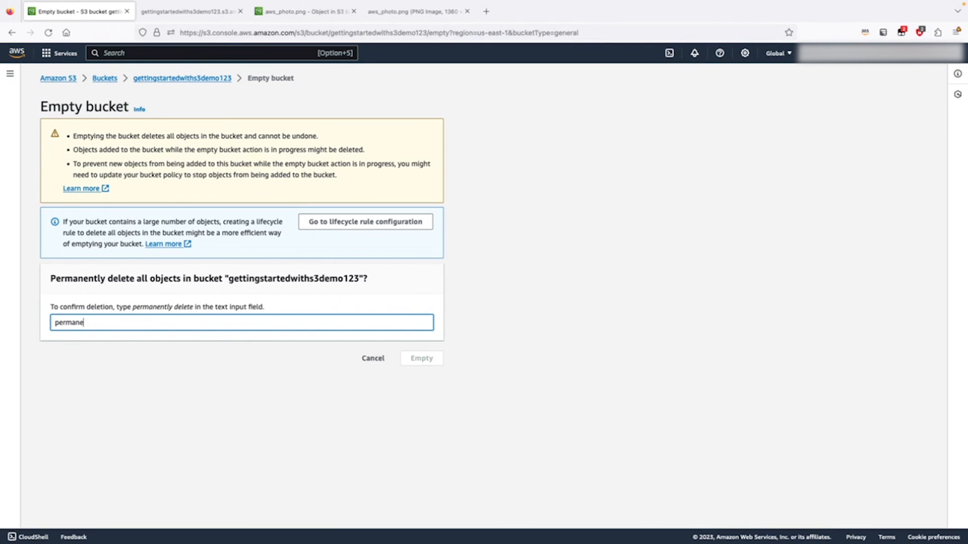
type("ntly de")
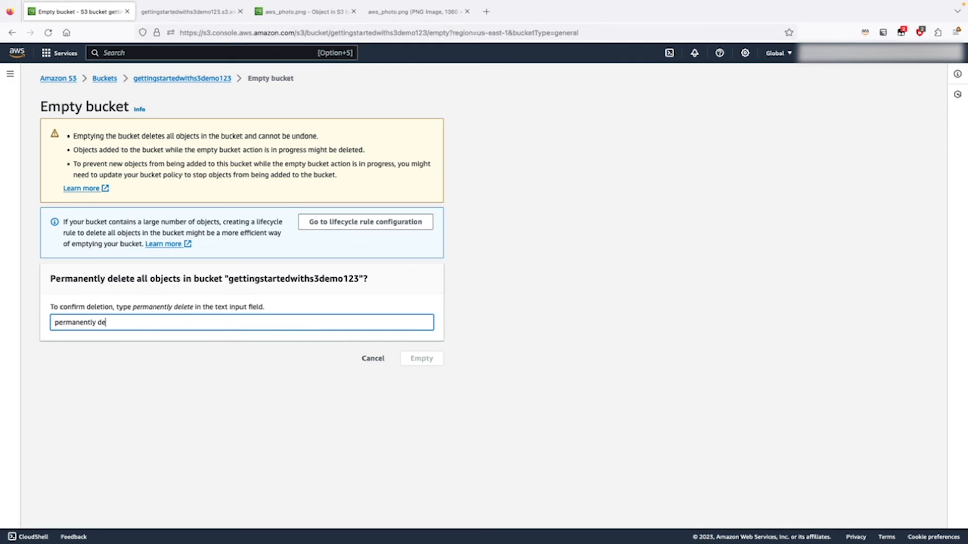
type("lete")
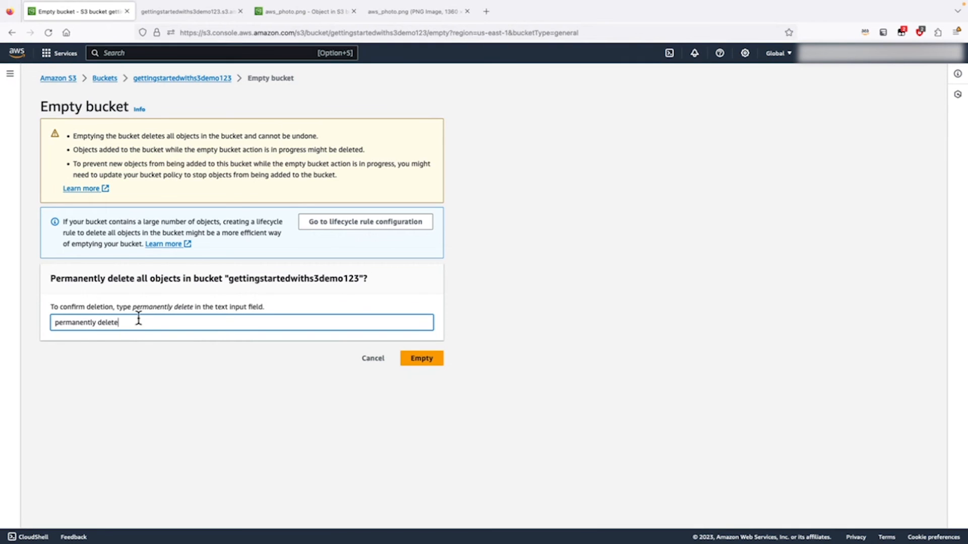
left_click(420, 358)
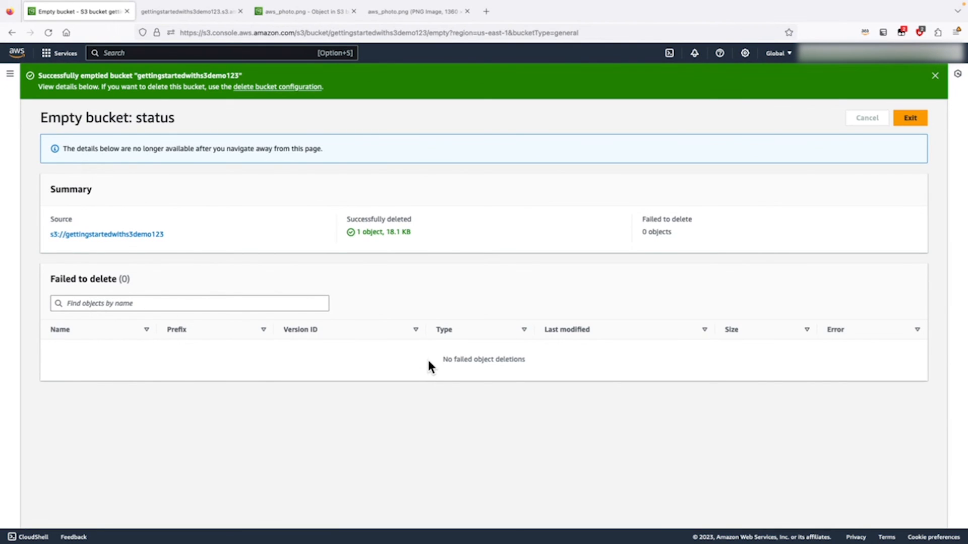
mouse_move(898, 243)
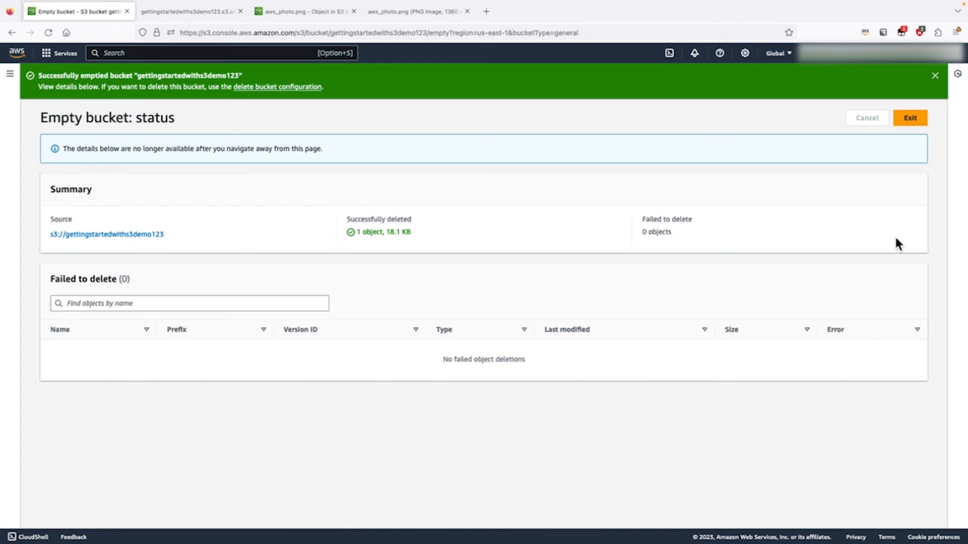
Step: Delete the gettingstartedwiths3demo123 bucket, confirming its name, returning to the S3 bucket list
left_click(909, 118)
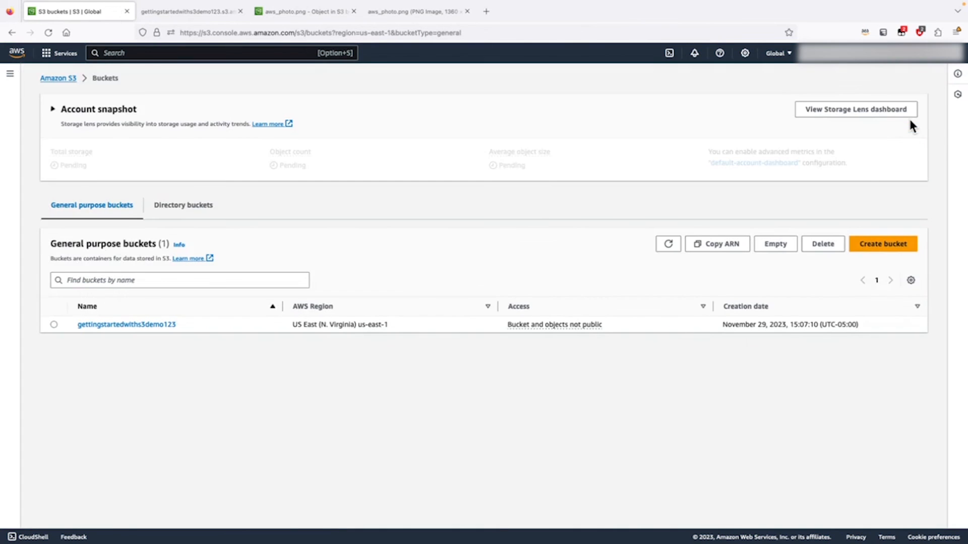
left_click(54, 325)
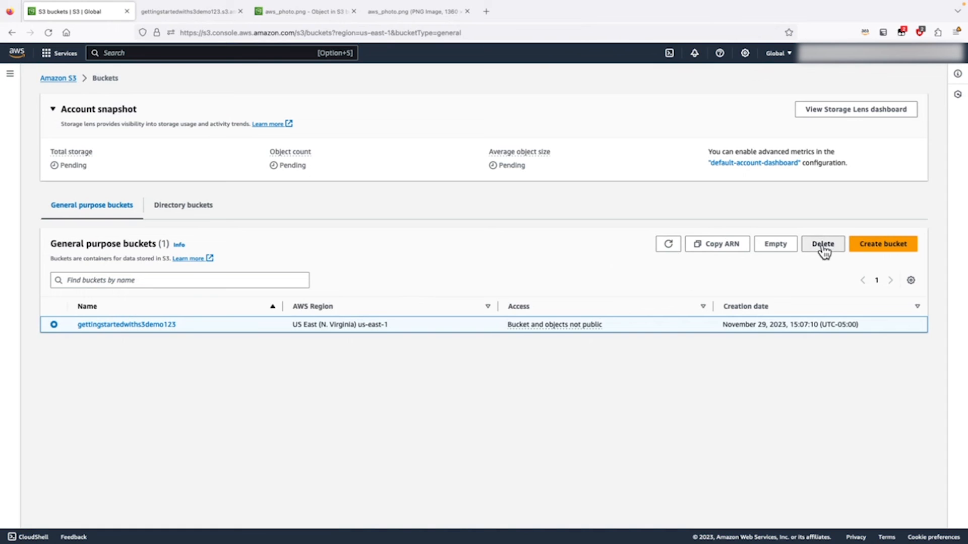
left_click(822, 243)
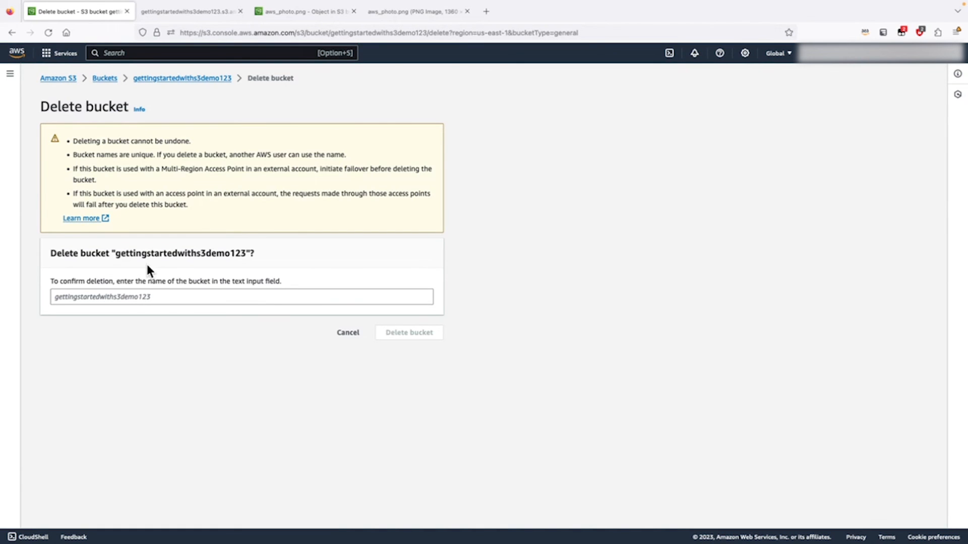
mouse_move(116, 256)
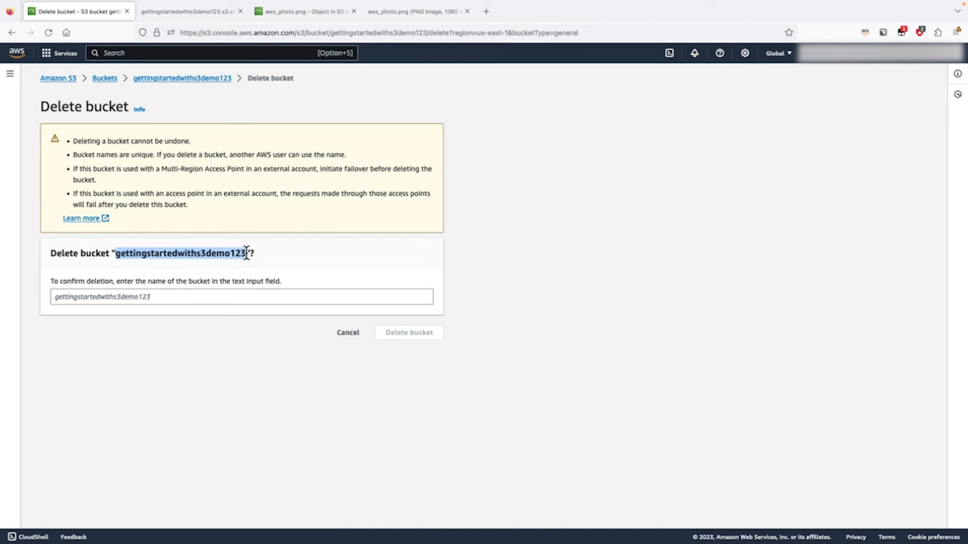
left_click(241, 297)
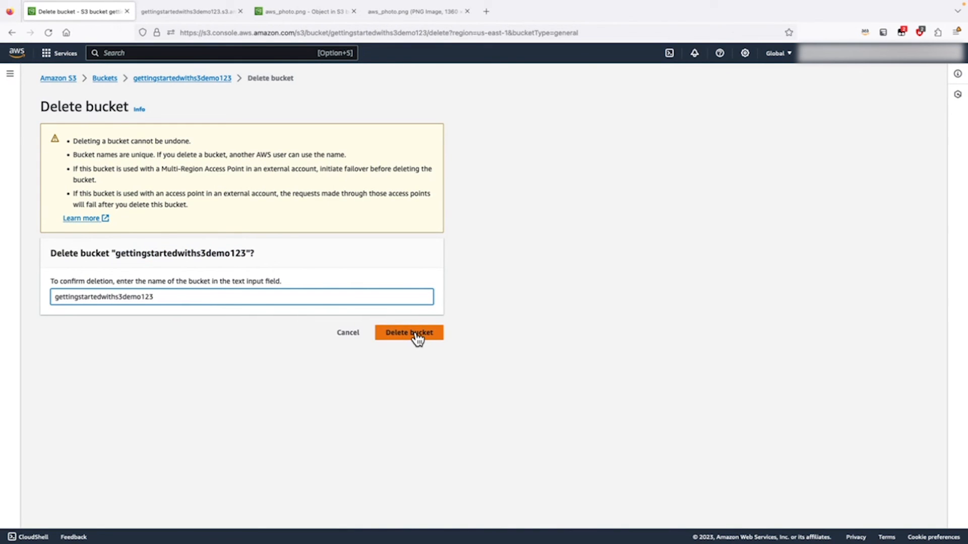
left_click(407, 332)
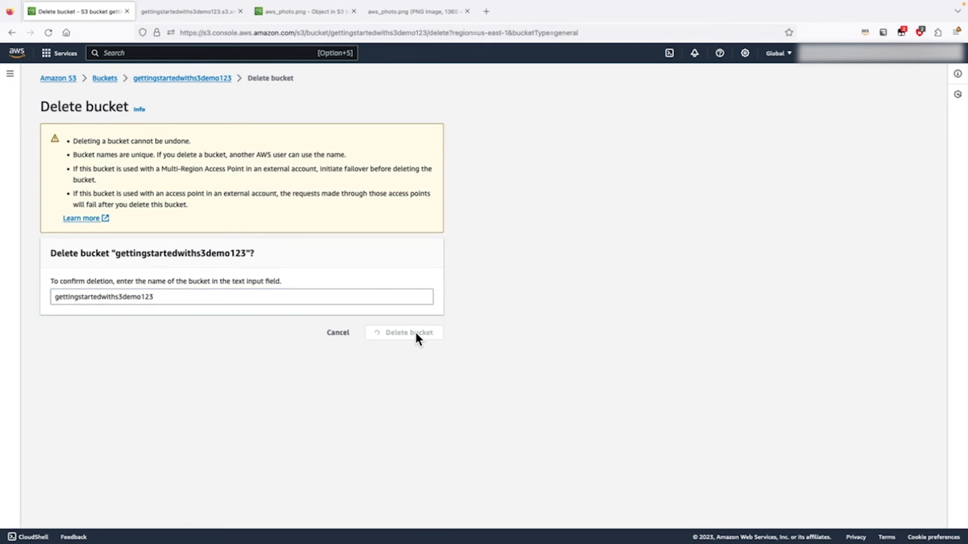
left_click(409, 332)
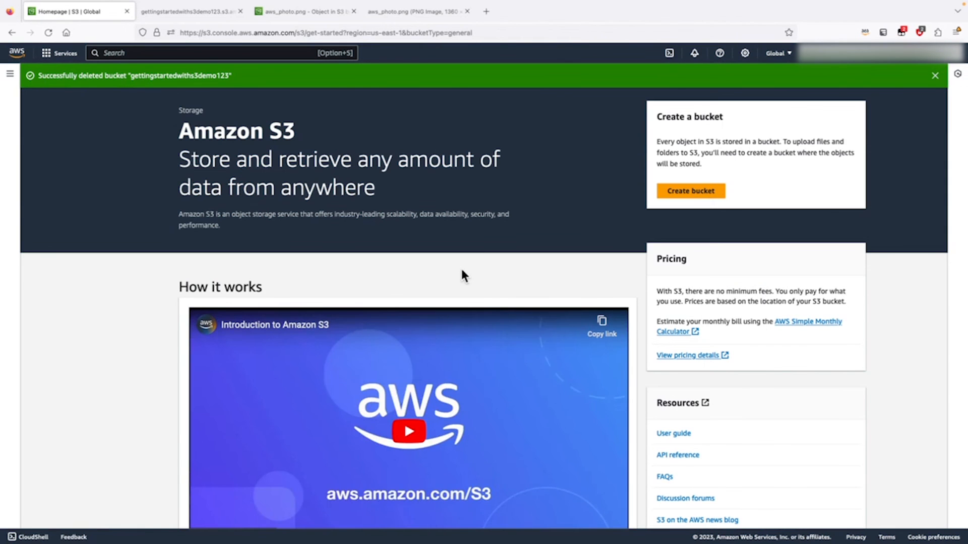